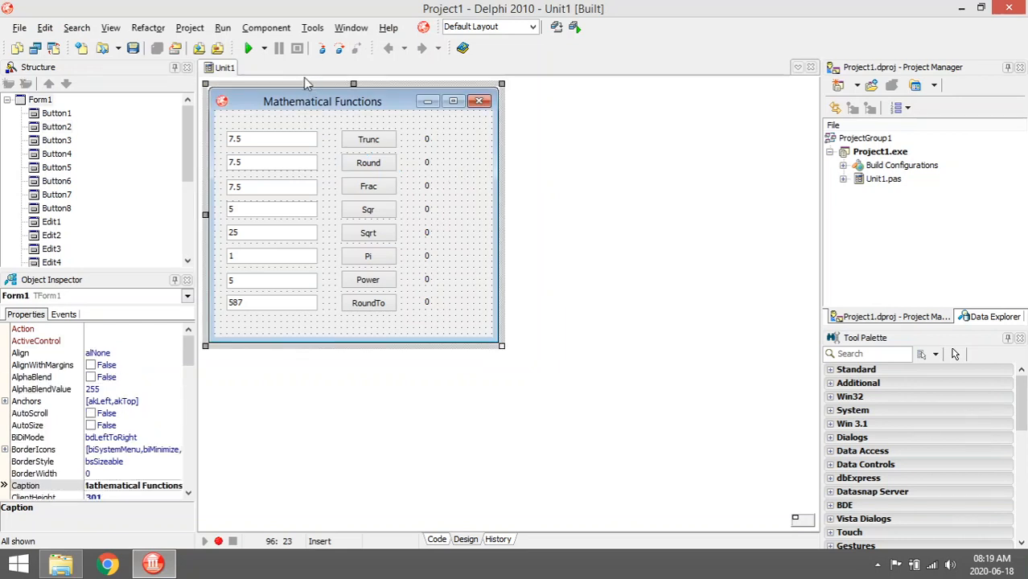
mouse_move(370, 145)
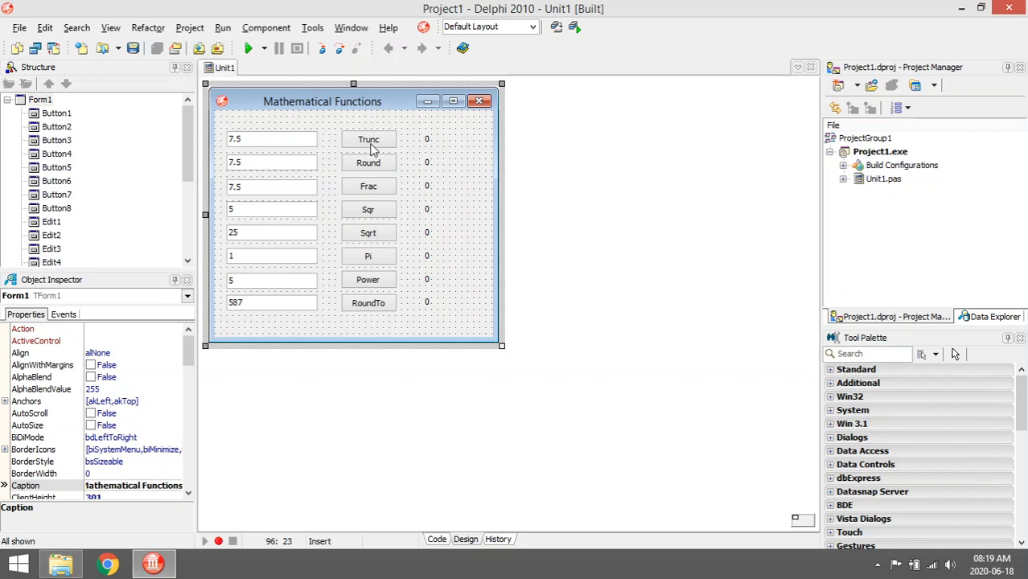
Review the Button1Click handler in the code editor and highlight the Trunc call.
left_click(368, 138)
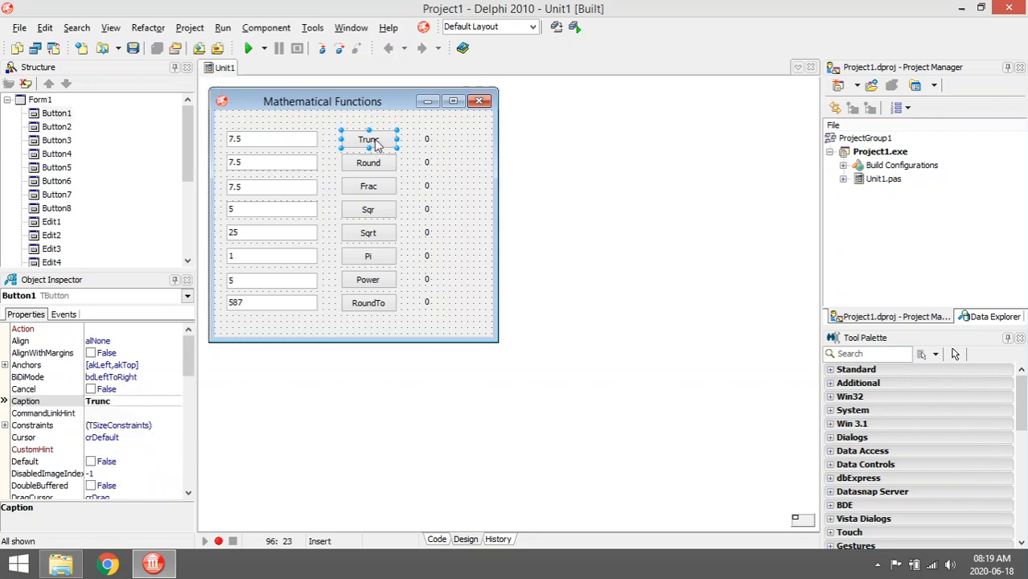
left_click(438, 539)
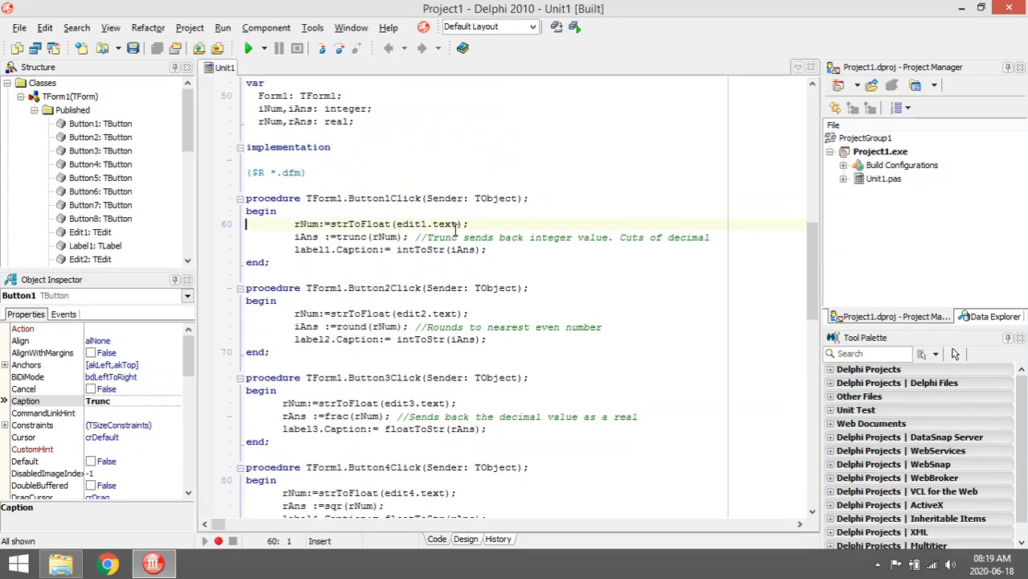
double_click(352, 237)
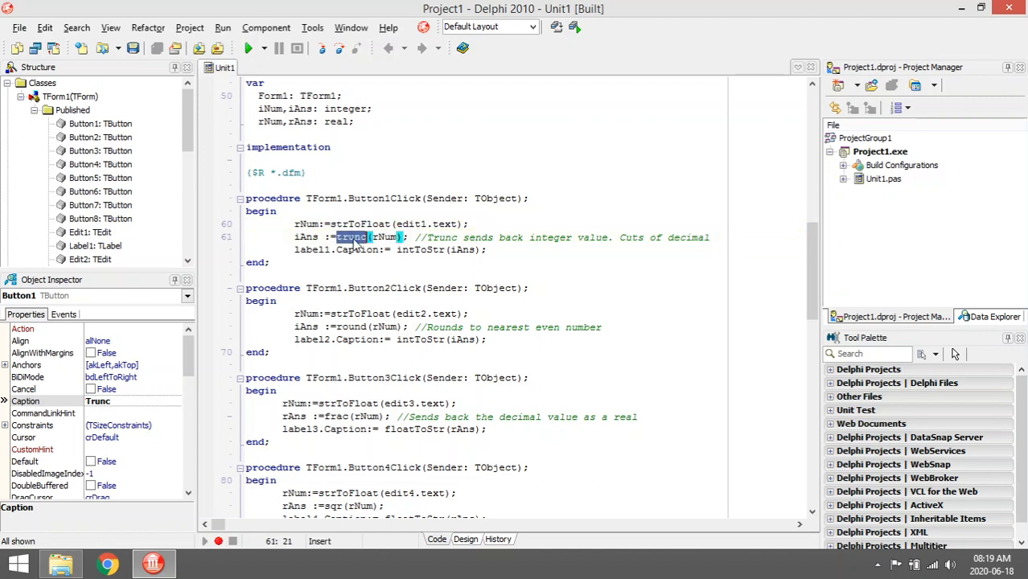
mouse_move(534, 234)
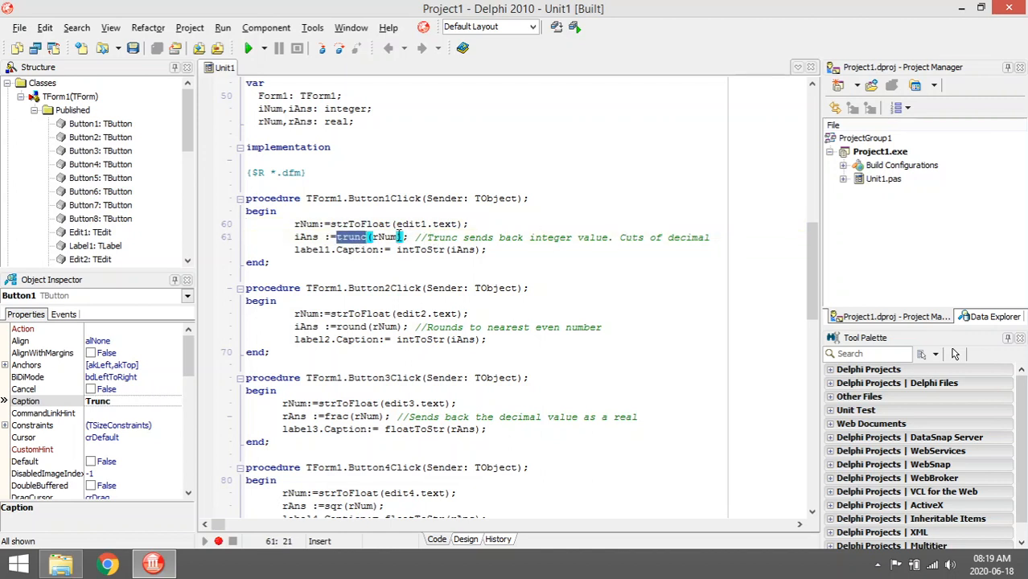
mouse_move(370, 177)
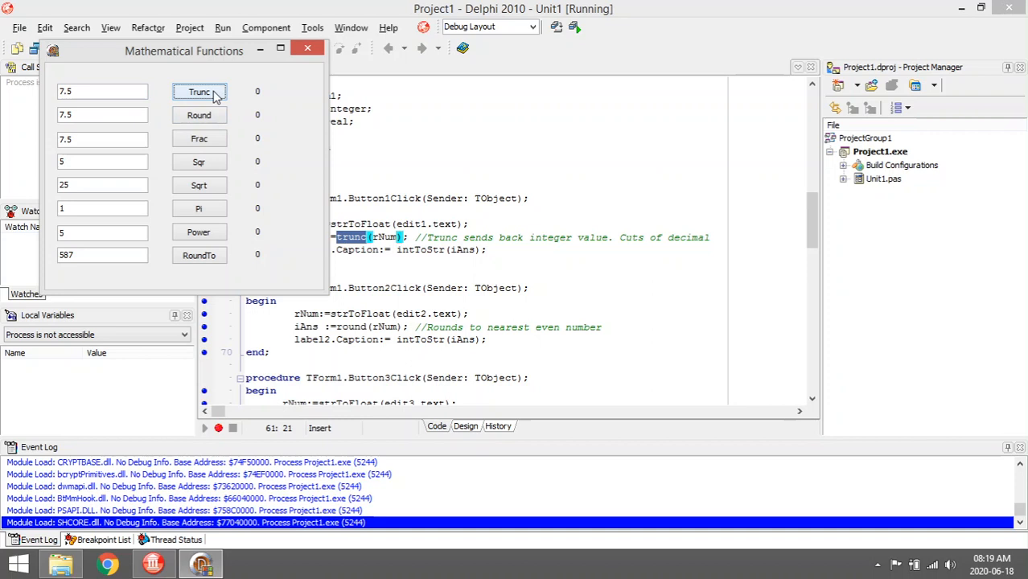
Get Trunc 7 and Round 8 for 7.5 on the running form, then relaunch the program.
left_click(198, 92)
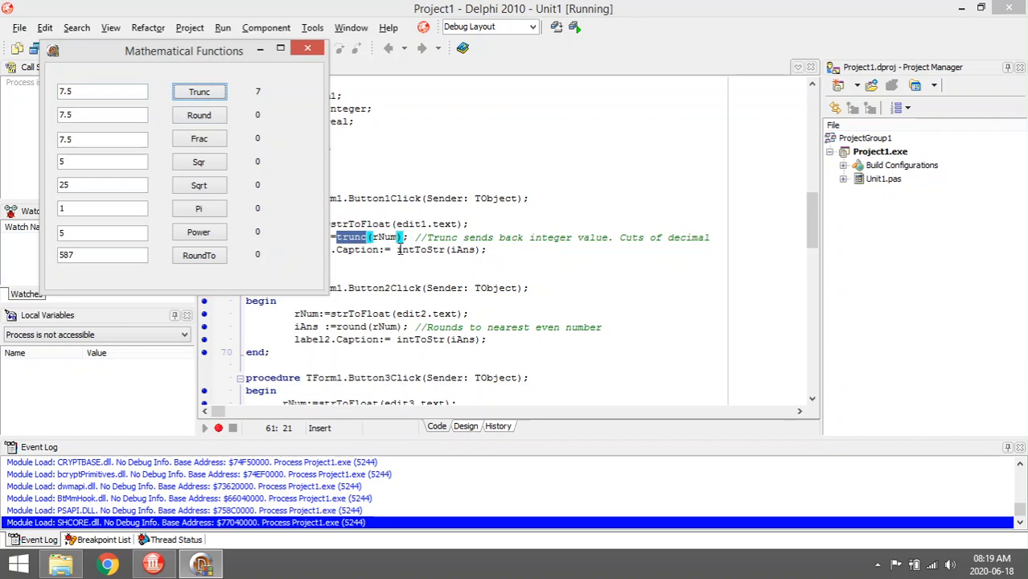
left_click_drag(183, 50, 161, 50)
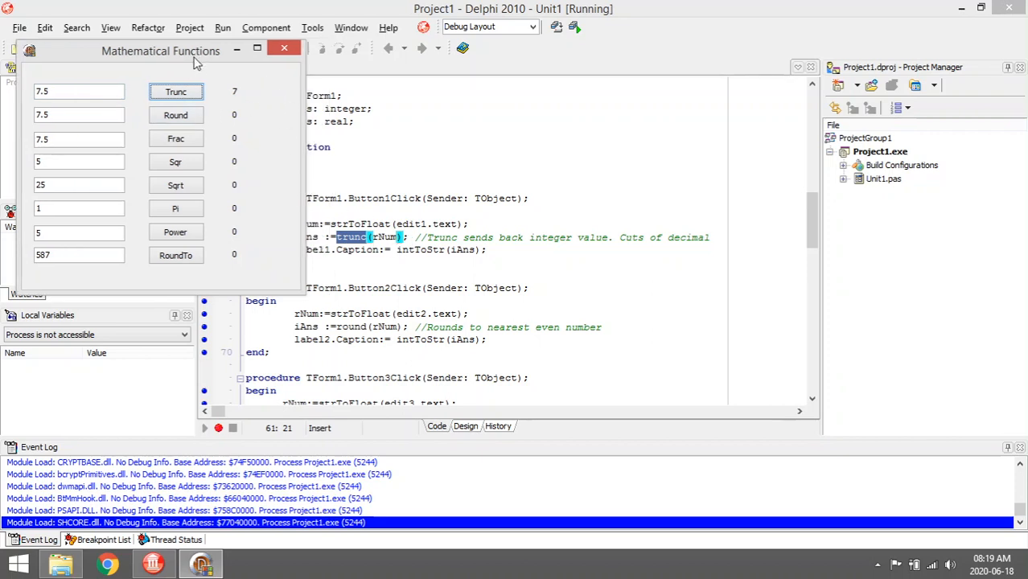
mouse_move(268, 197)
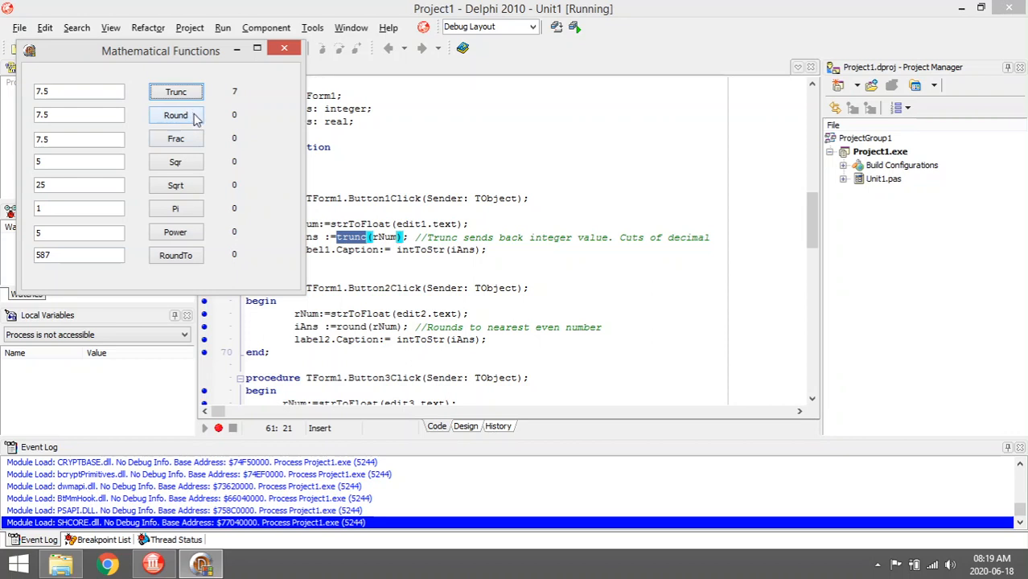
mouse_move(175, 116)
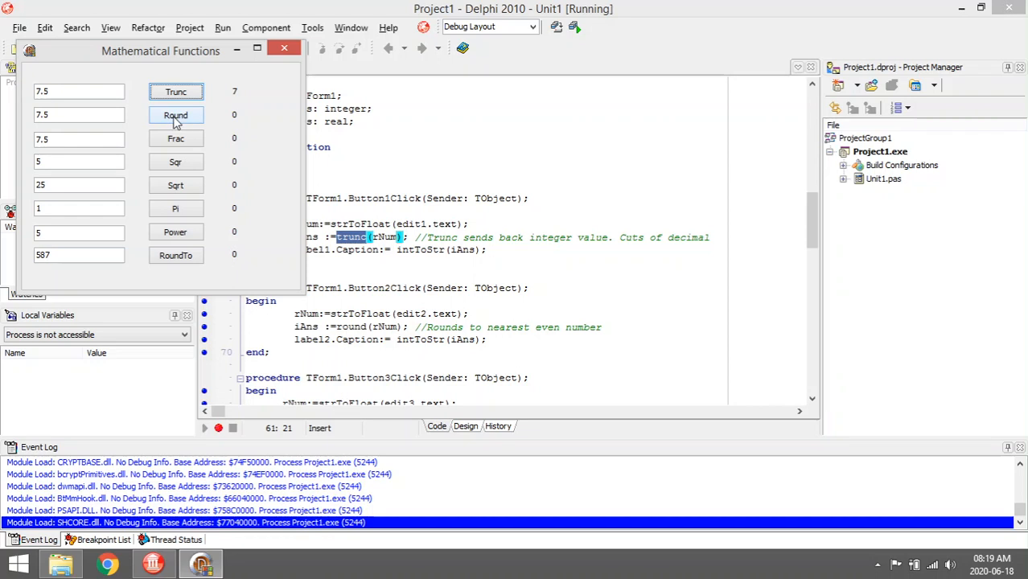
left_click(175, 115)
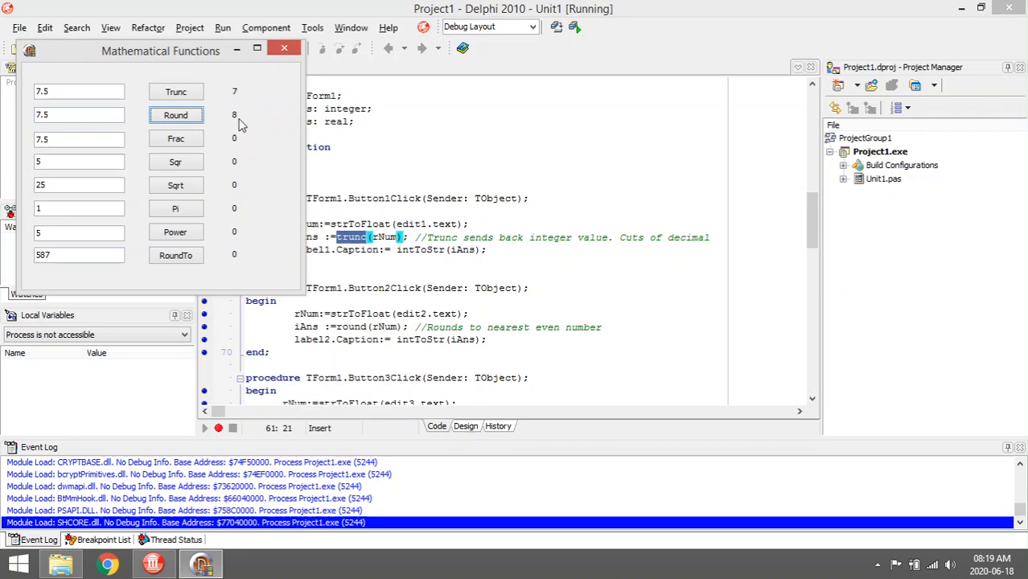
mouse_move(267, 215)
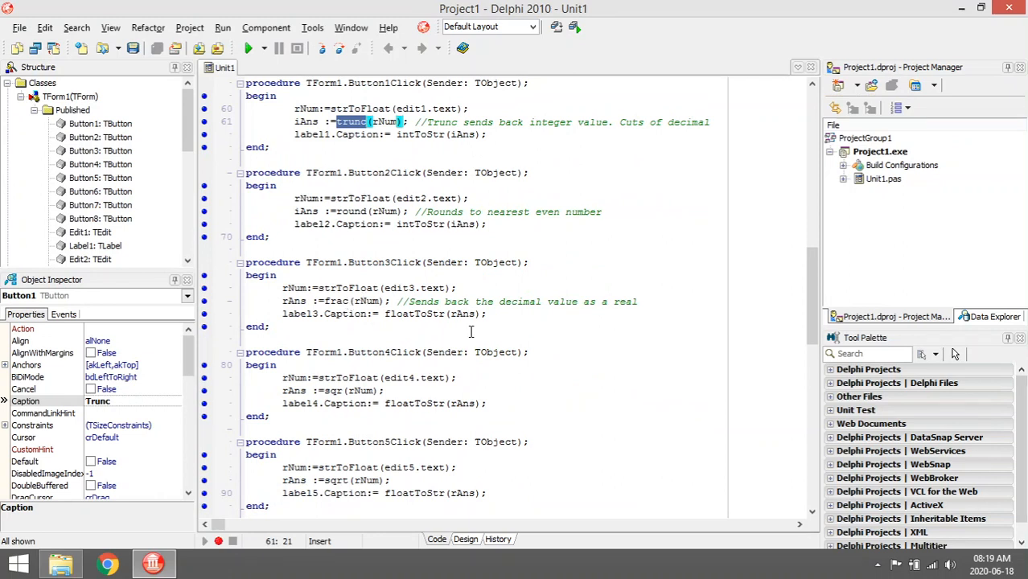
mouse_move(506, 331)
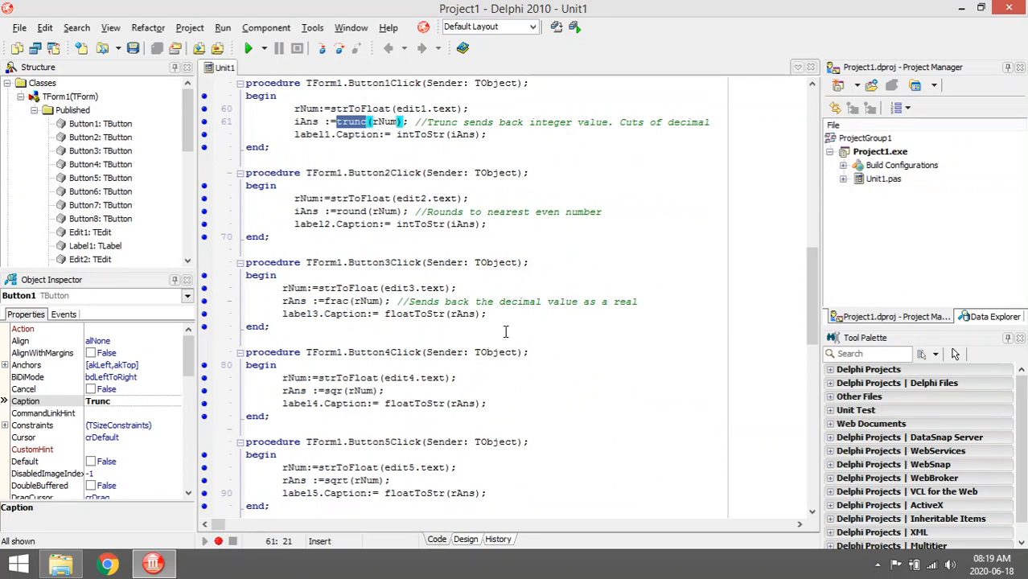
mouse_move(249, 48)
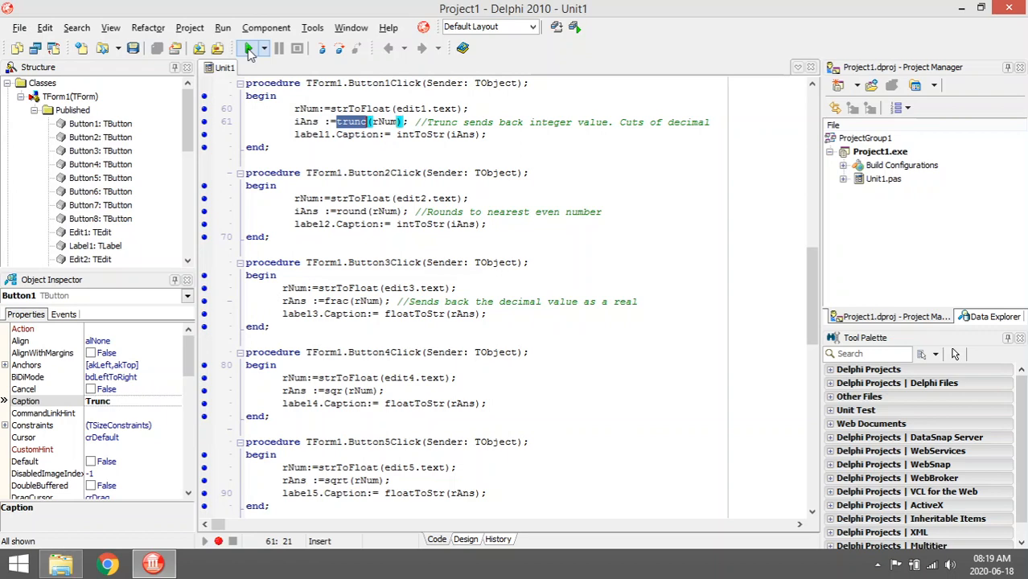
left_click(248, 48)
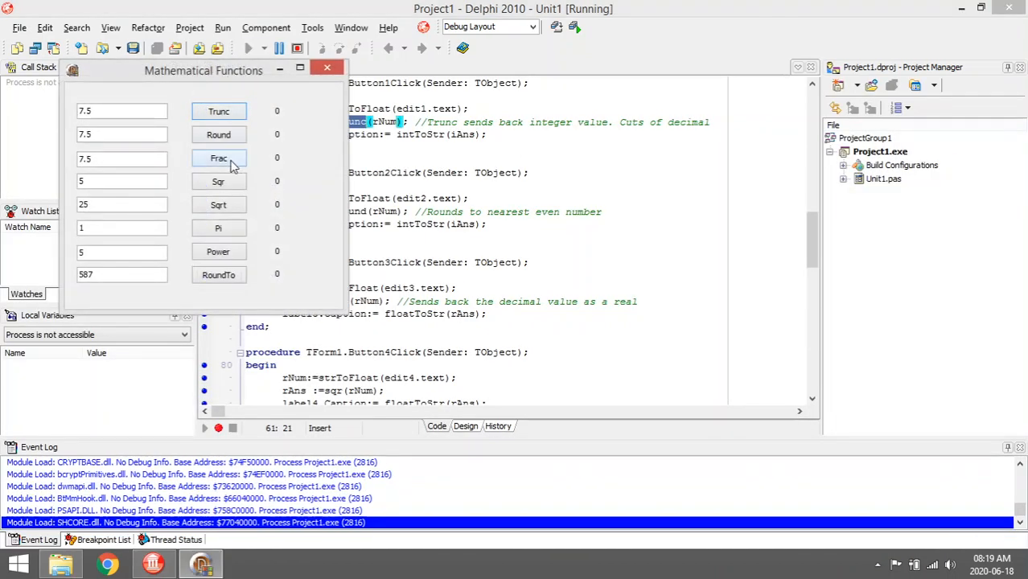
Get Frac 0.5 for 7.5, close the form, review the Sqr-to-RoundTo handlers and relaunch.
left_click(218, 158)
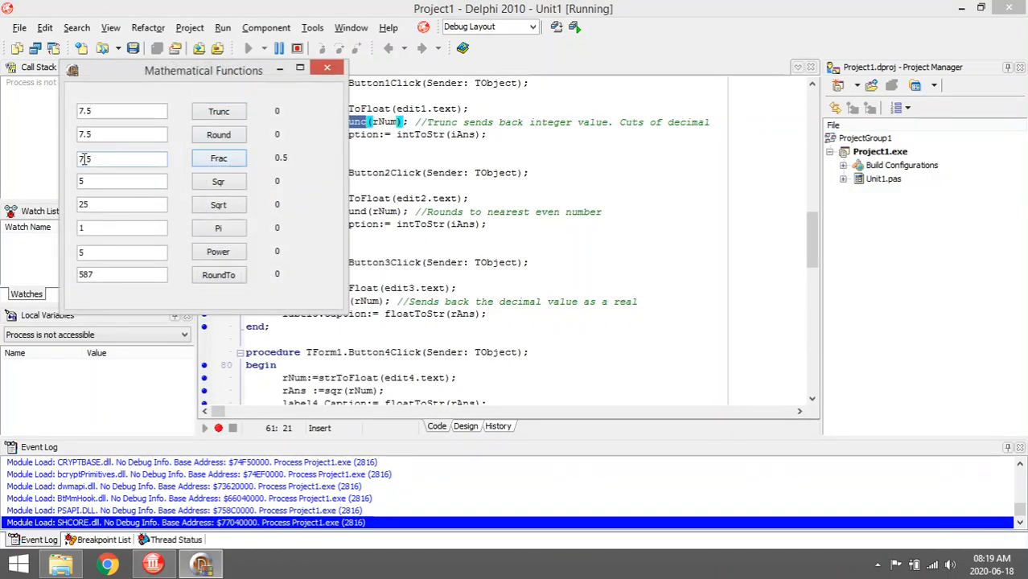
left_click(219, 158)
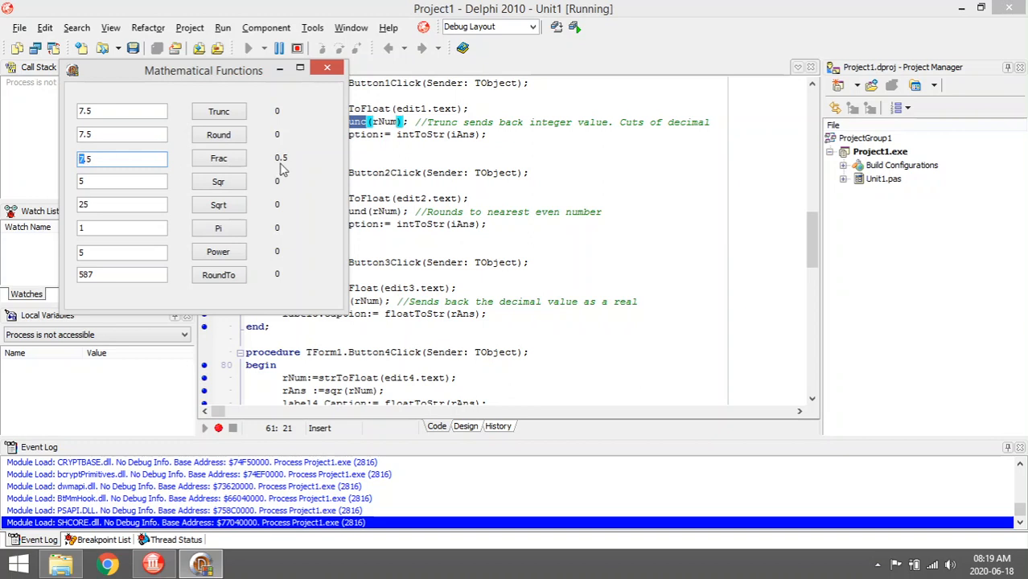
mouse_move(336, 207)
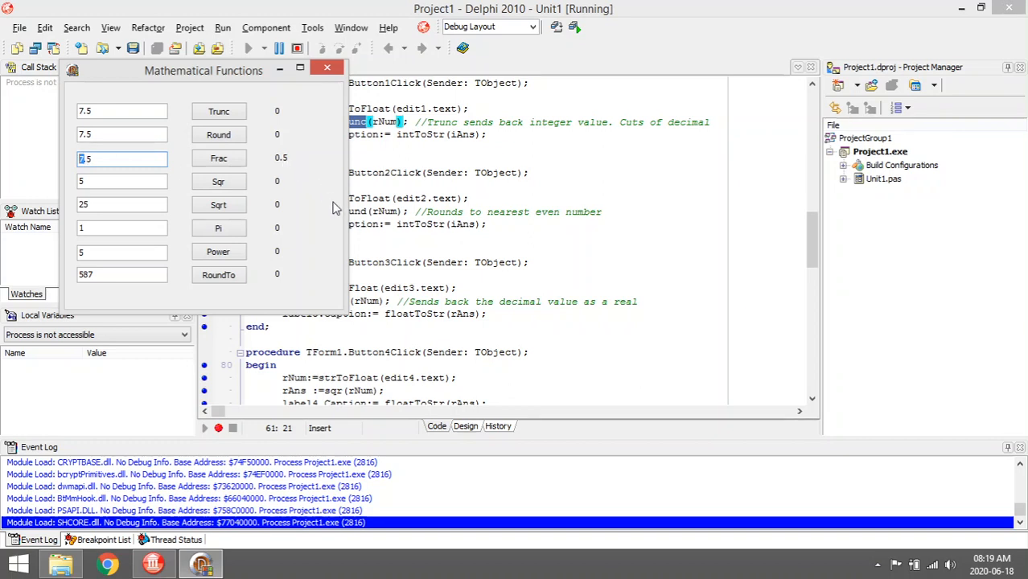
mouse_move(328, 67)
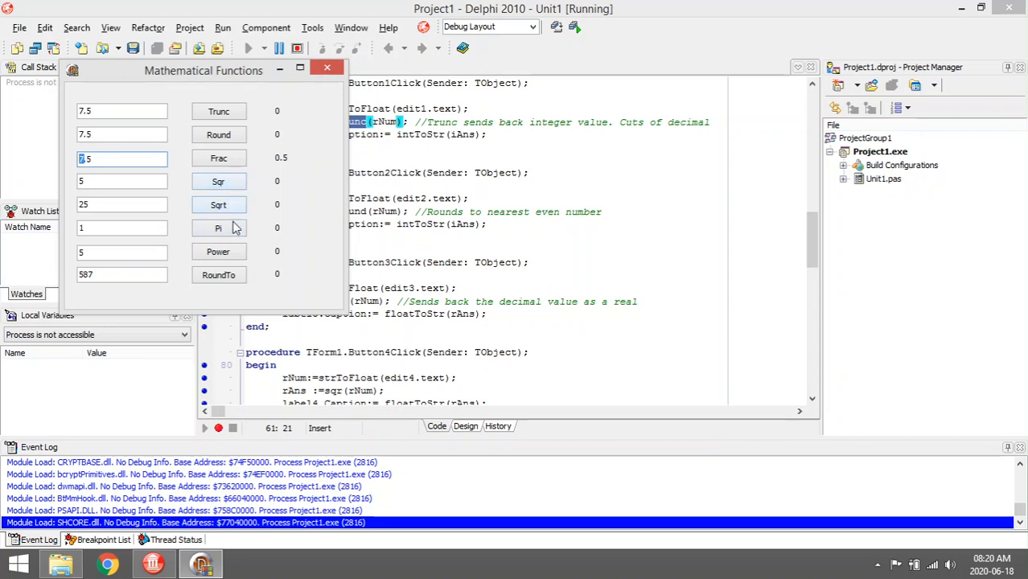
mouse_move(306, 166)
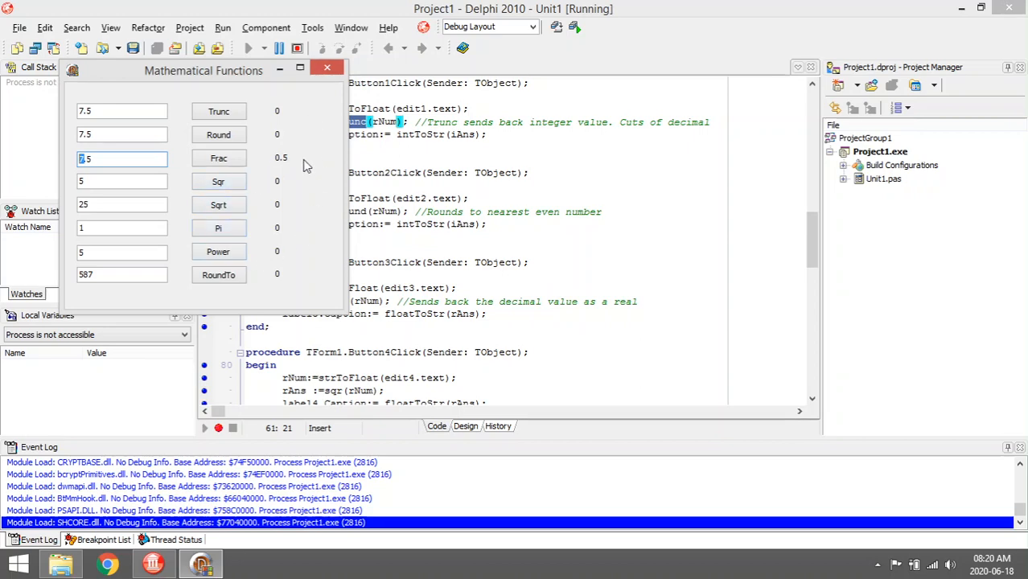
left_click(232, 428)
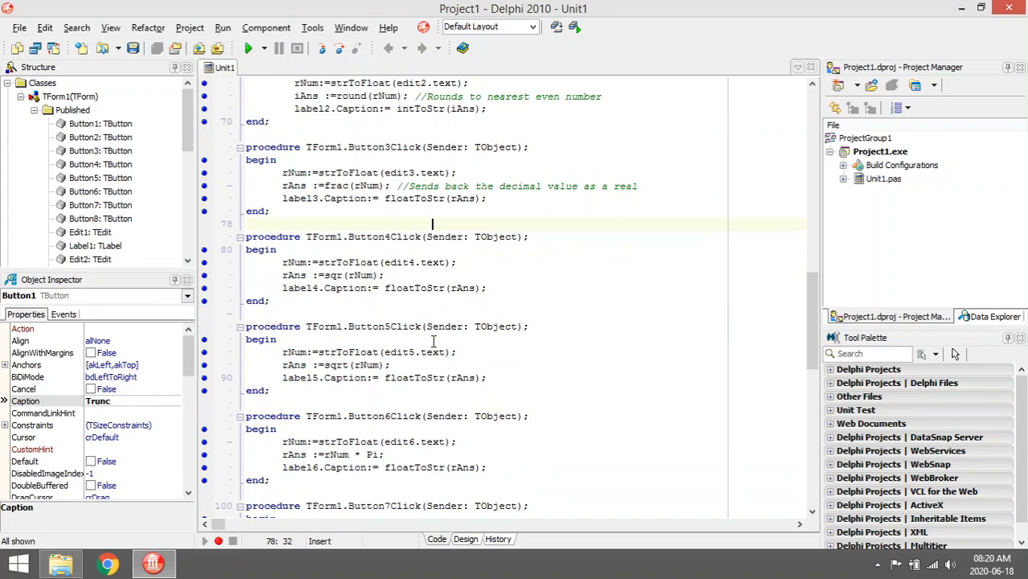
scroll("down", 3)
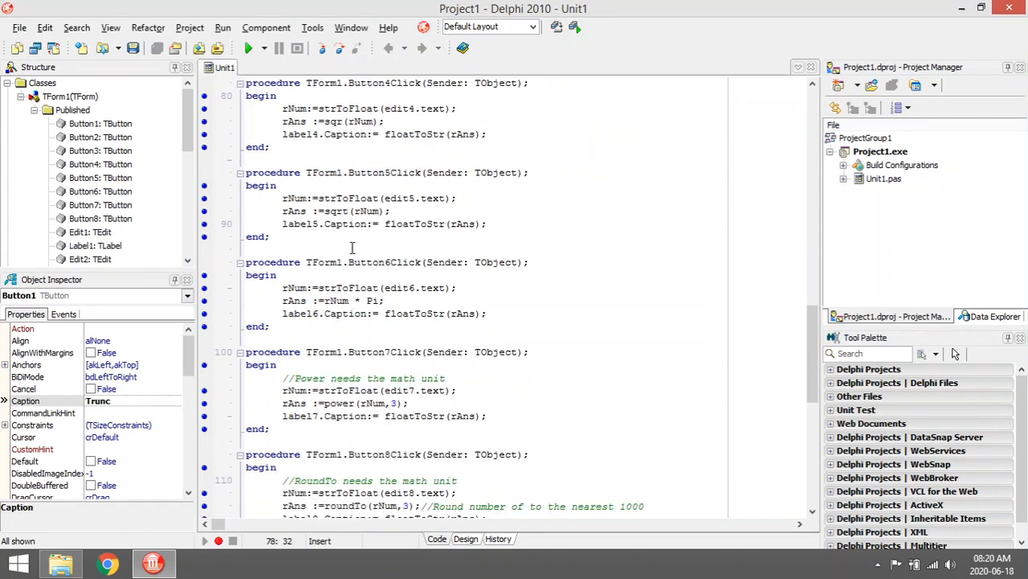
left_click(251, 48)
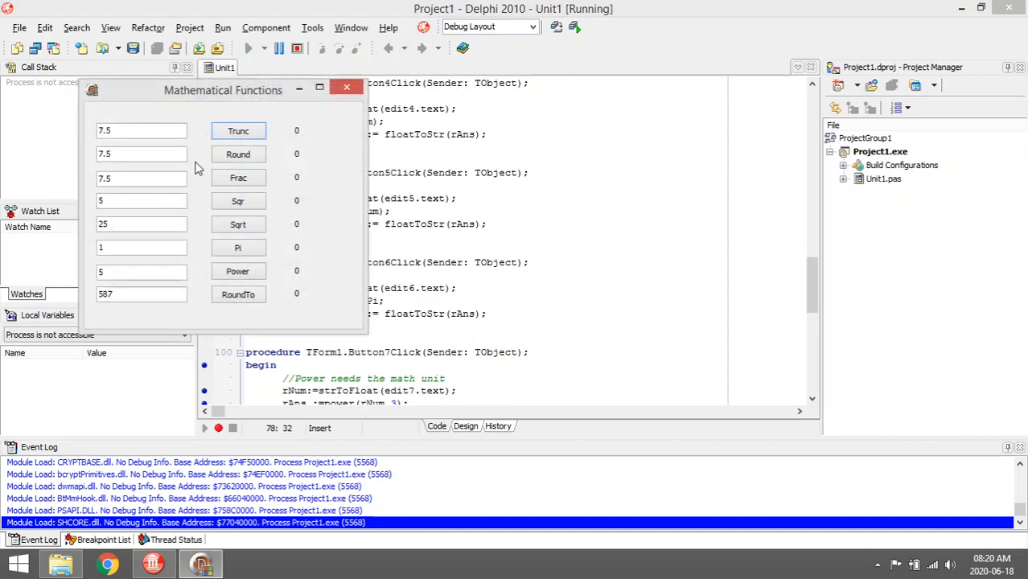
Show Pi 3.14159… and Sqr of 5 as 25, then close the running form.
left_click(238, 247)
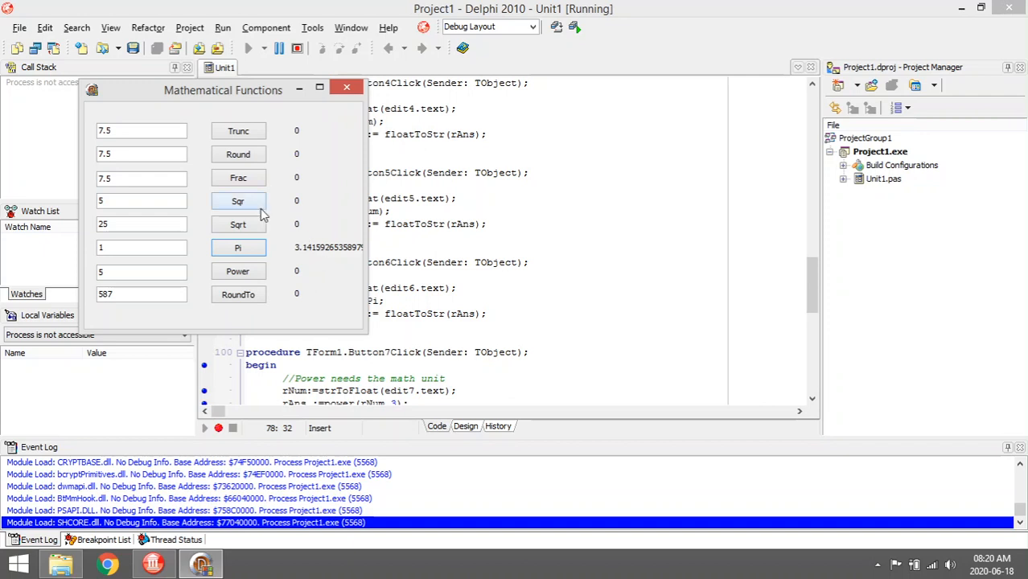
left_click(238, 201)
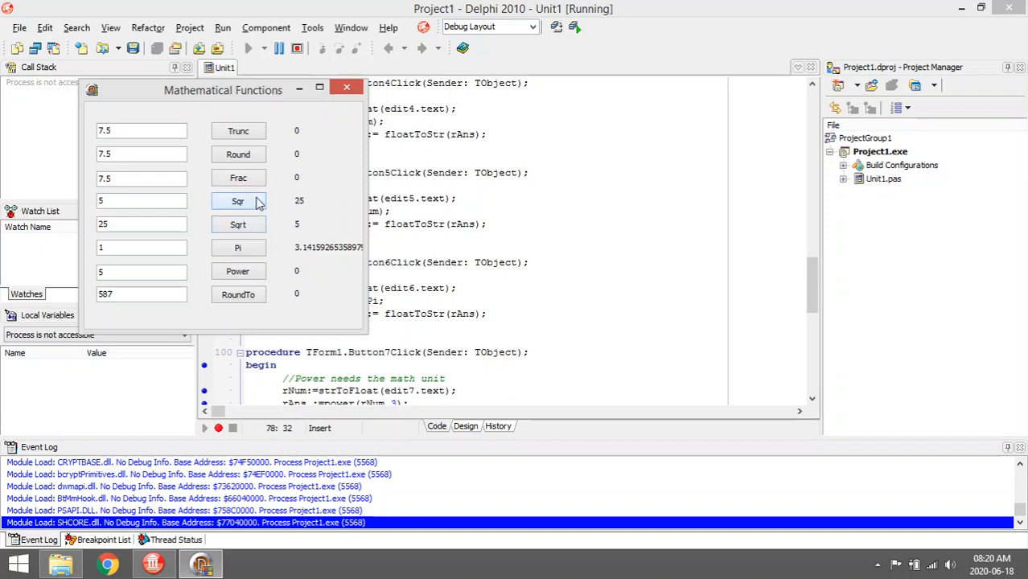
mouse_move(347, 87)
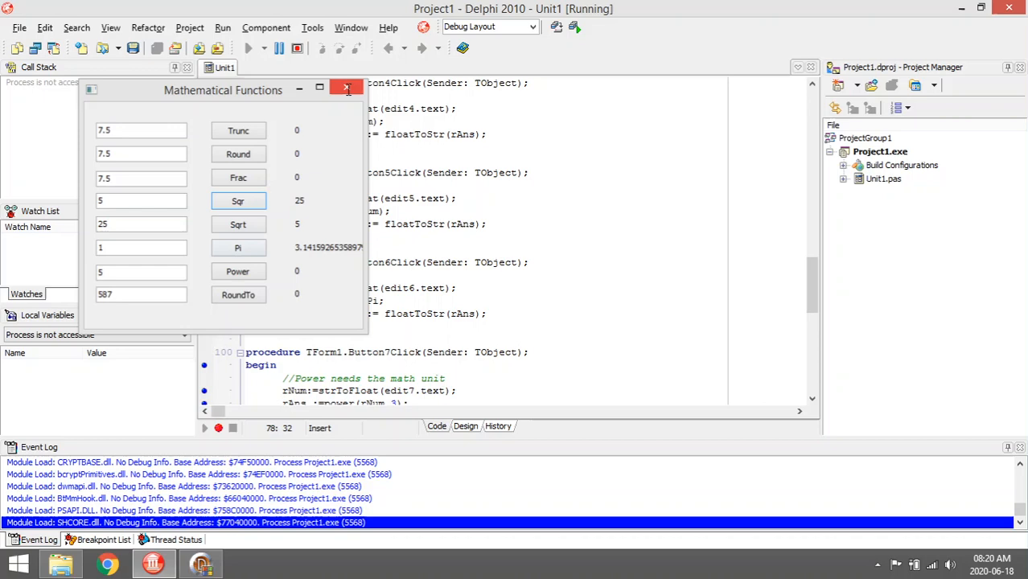
left_click(346, 89)
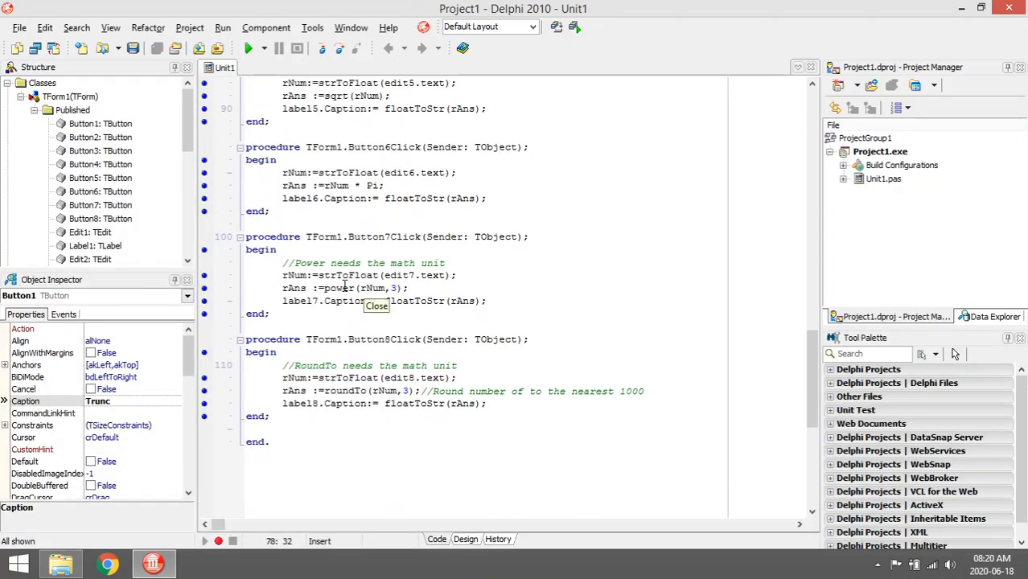
Remove Math from the uses clause to show Power and RoundTo become undeclared.
double_click(340, 391)
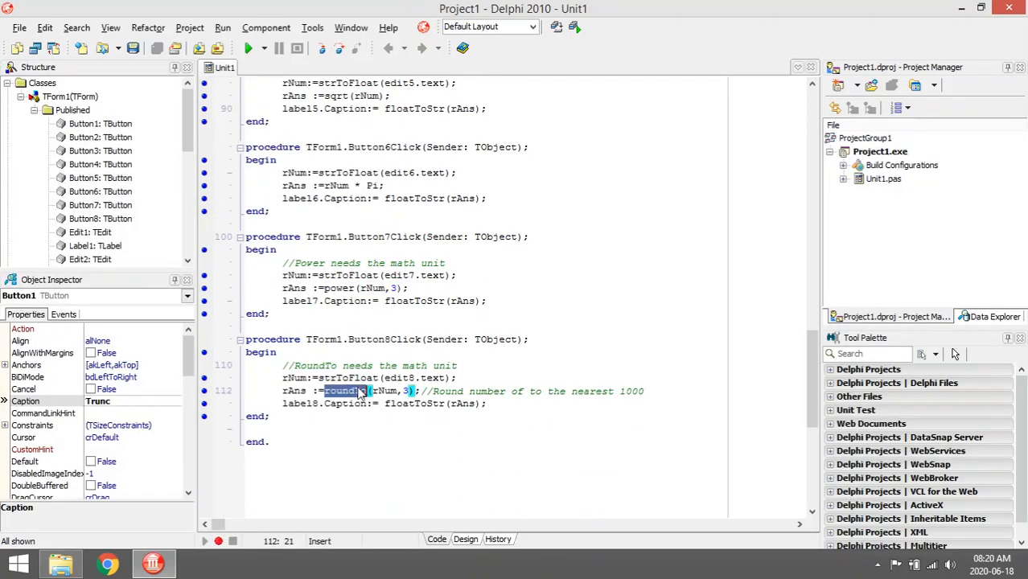
scroll("up", 3)
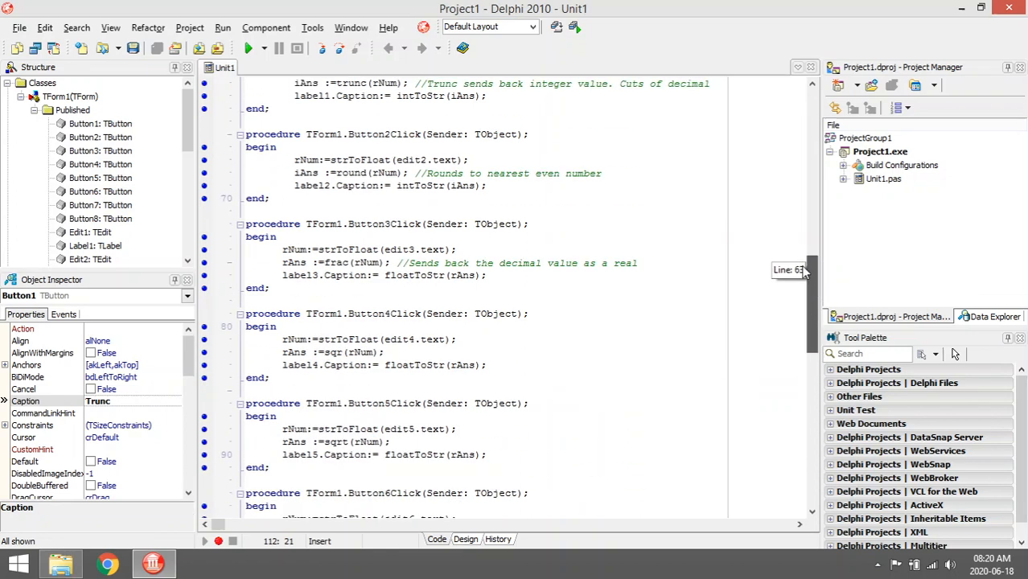
scroll("up", 3)
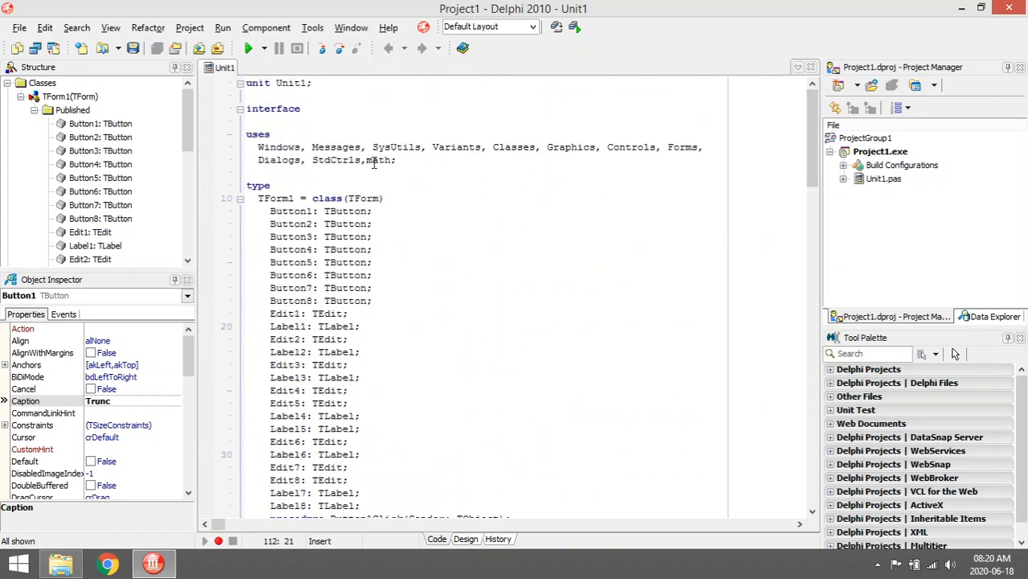
double_click(378, 159)
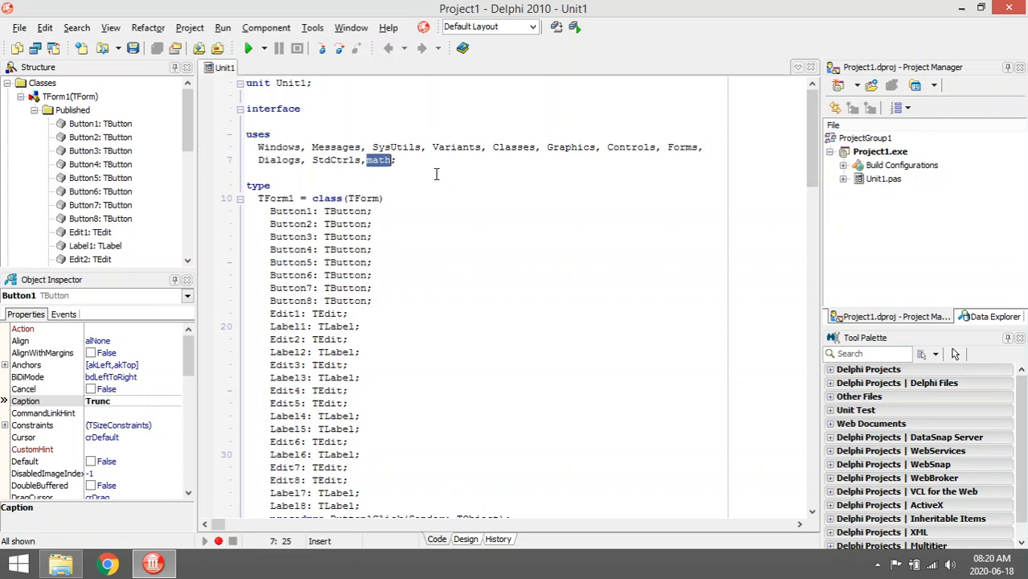
key("Delete")
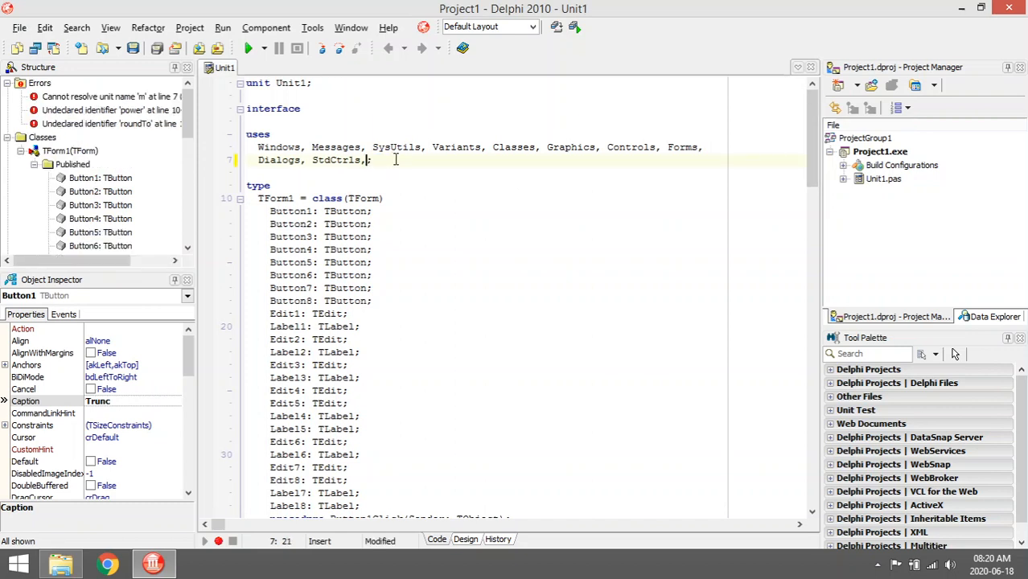
Restore Math in the uses clause so Power and RoundTo compile again.
scroll("down", 3)
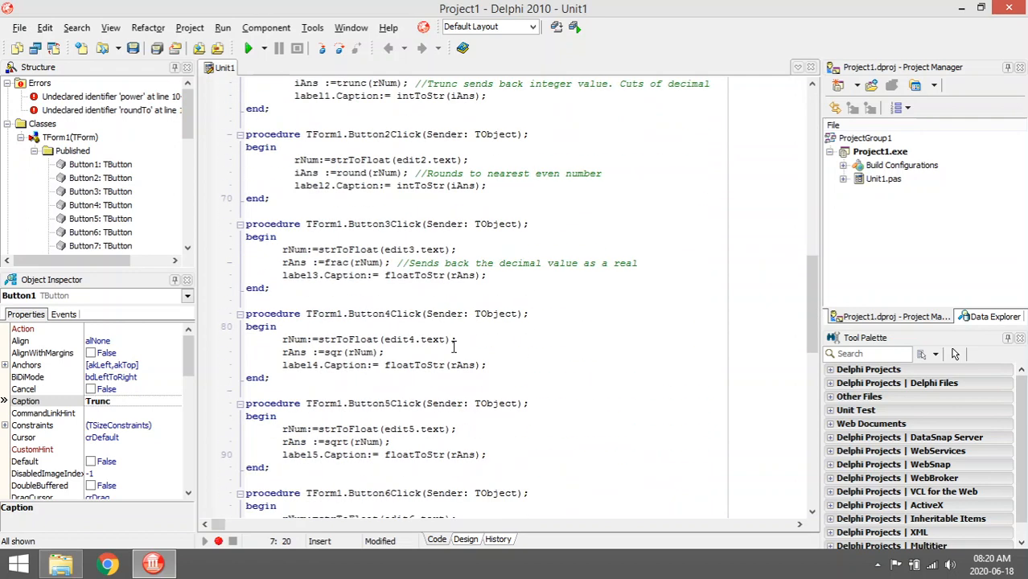
scroll("down", 3)
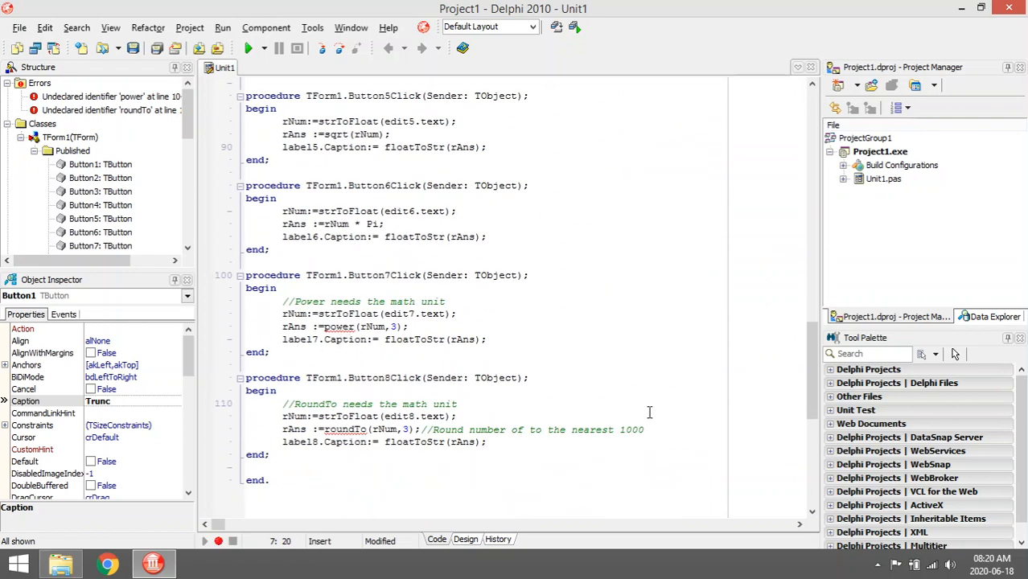
mouse_move(795, 336)
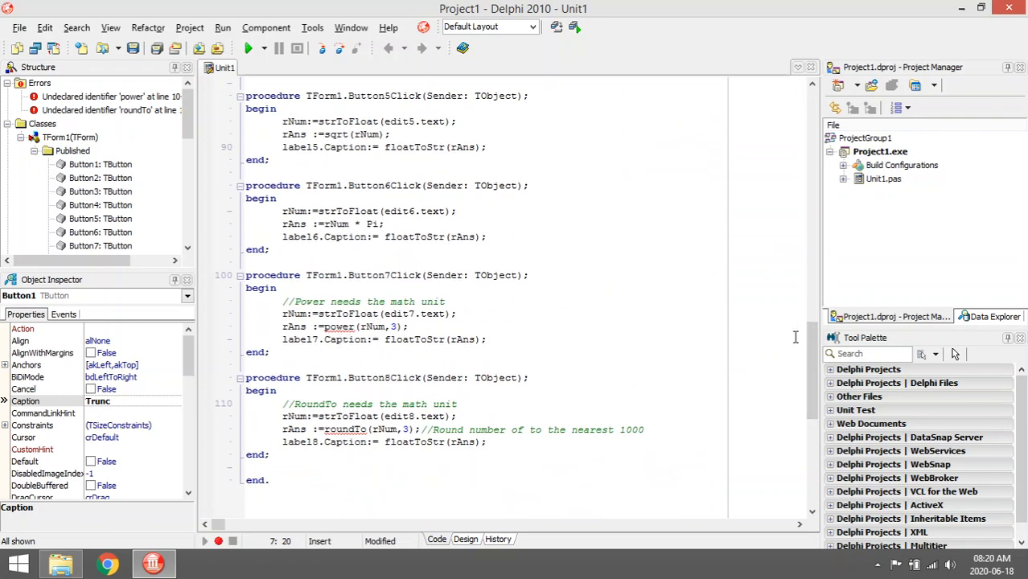
scroll("up", 3)
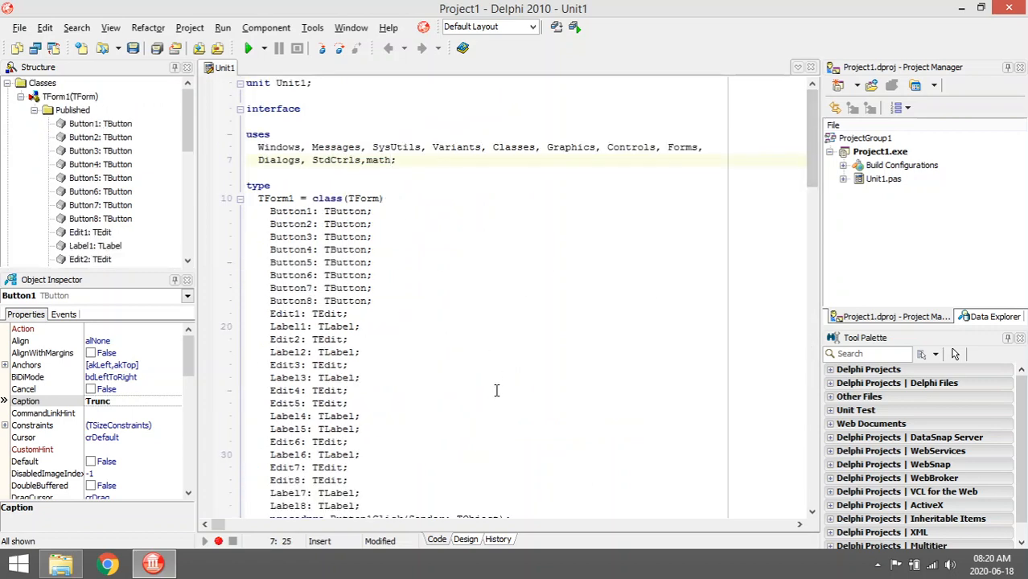
scroll("down", 3)
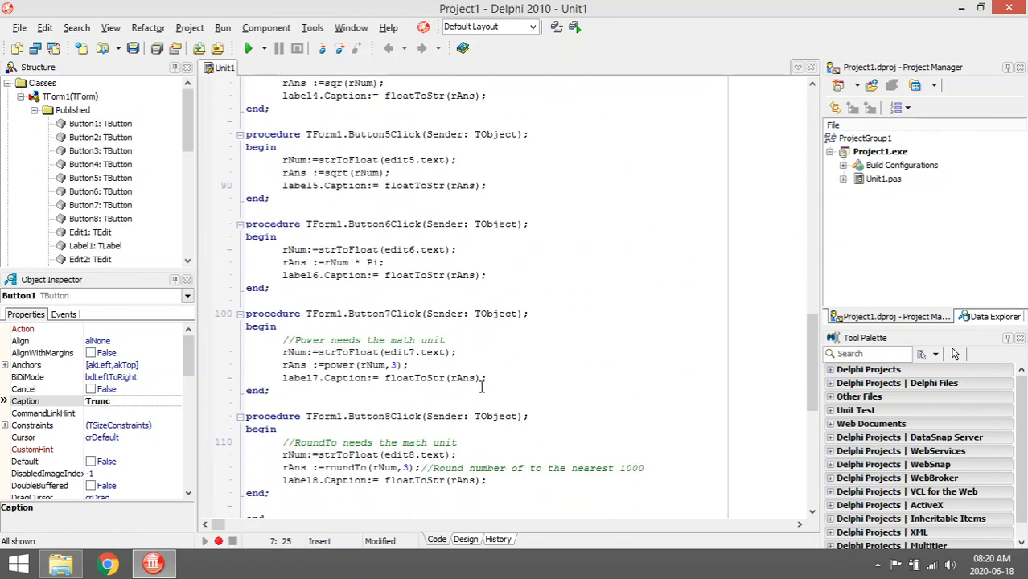
Run the form, get Power of 5 as 125, then close the running form.
left_click(249, 48)
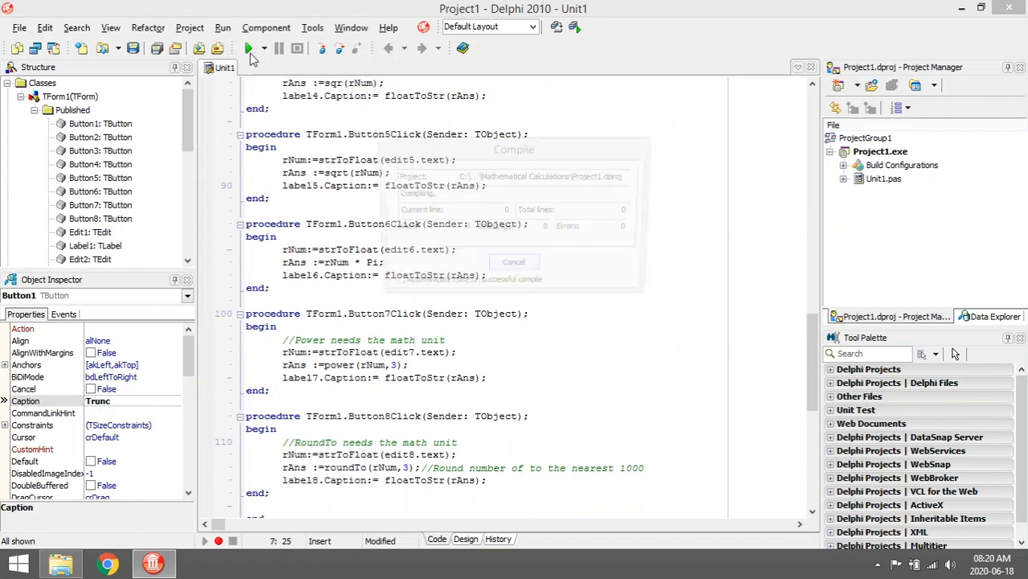
left_click(248, 49)
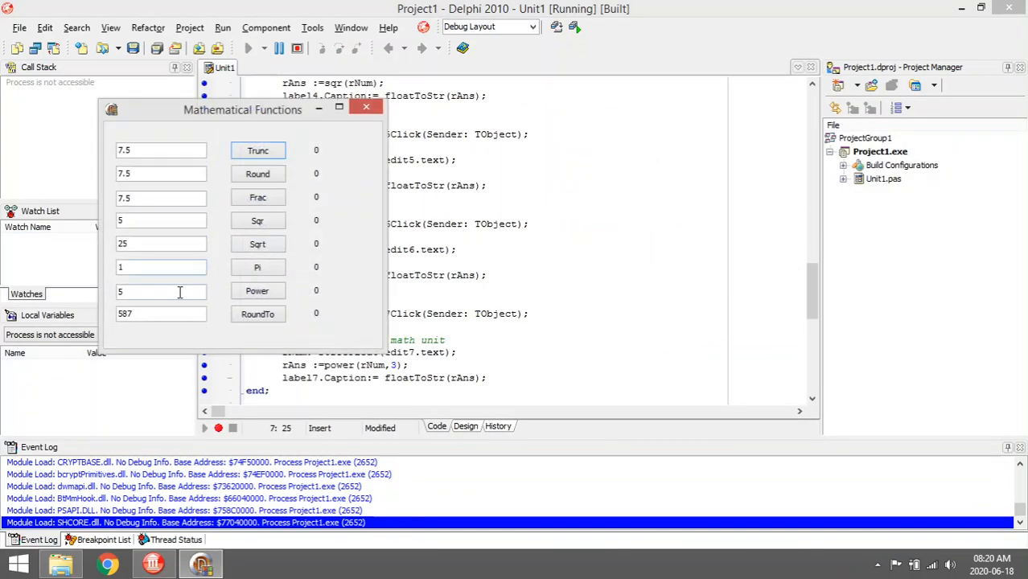
left_click(257, 290)
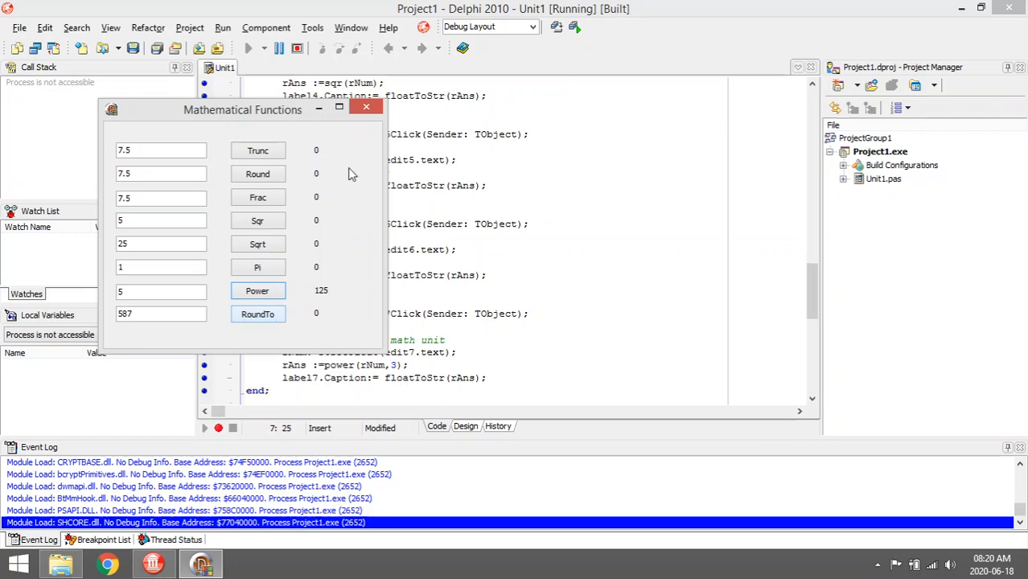
left_click(367, 106)
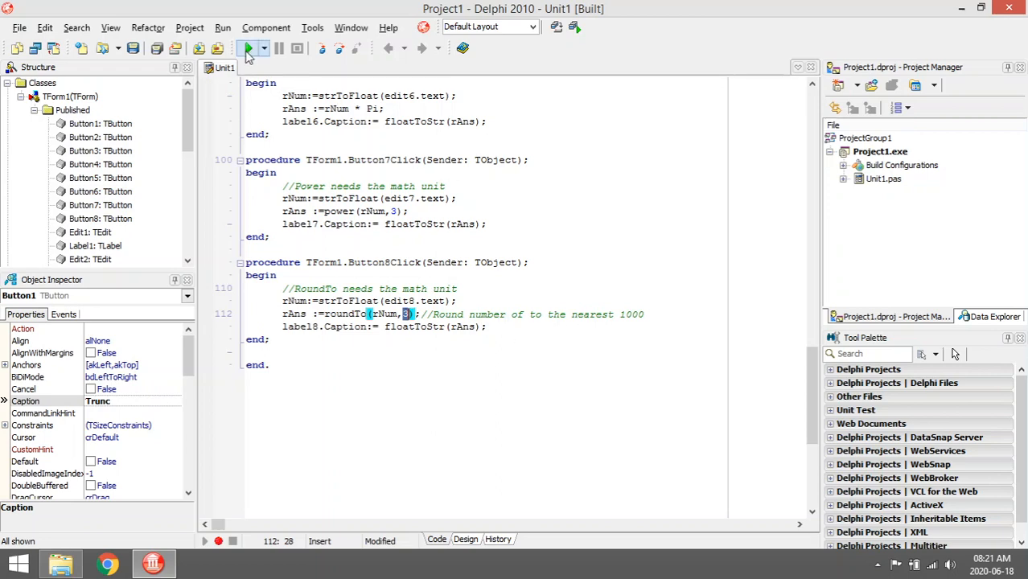
Relaunch and check RoundTo: 587 becomes 1000 and 355 becomes 0.
left_click(248, 49)
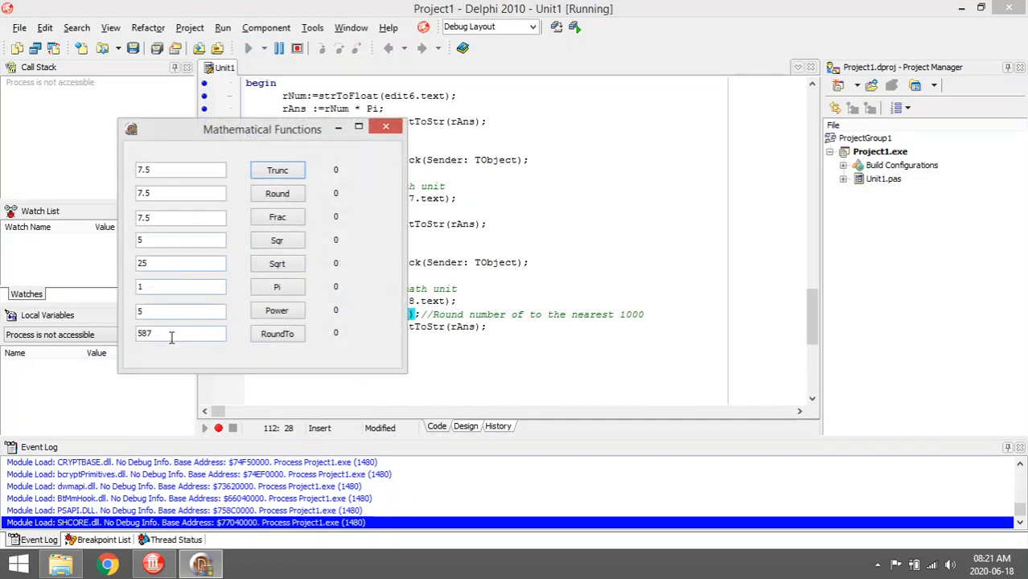
mouse_move(277, 333)
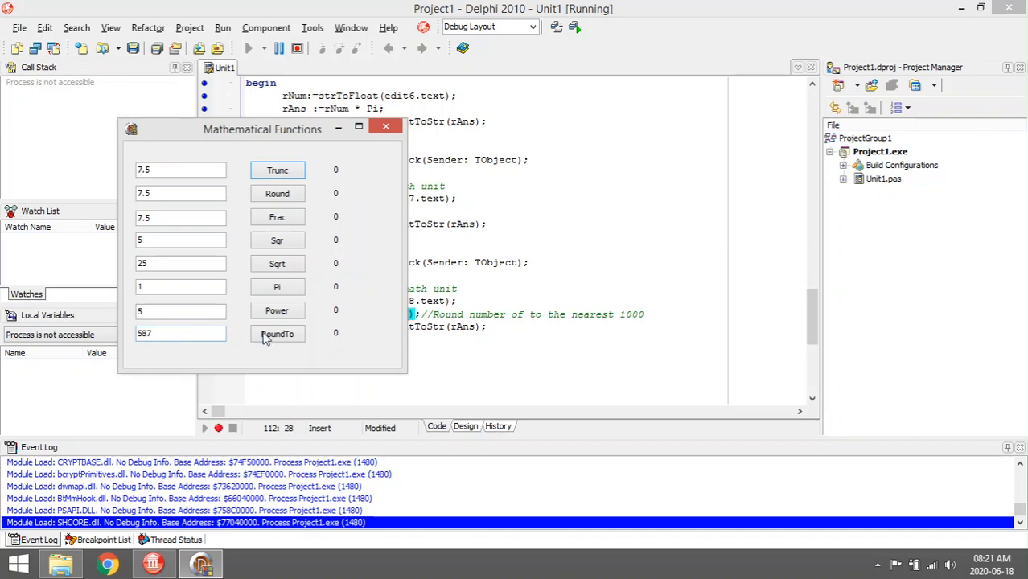
left_click(277, 333)
type("355")
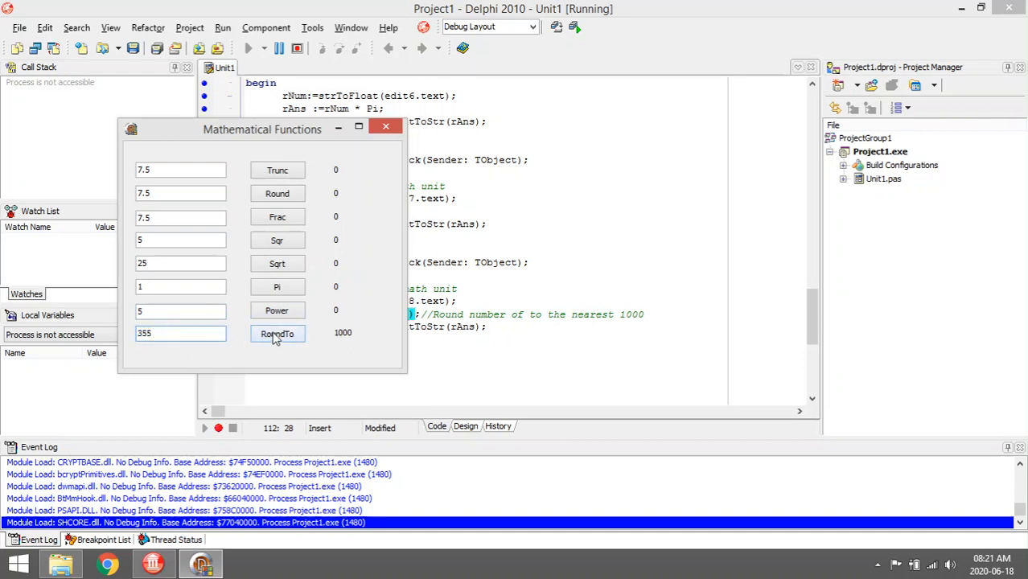
left_click(277, 333)
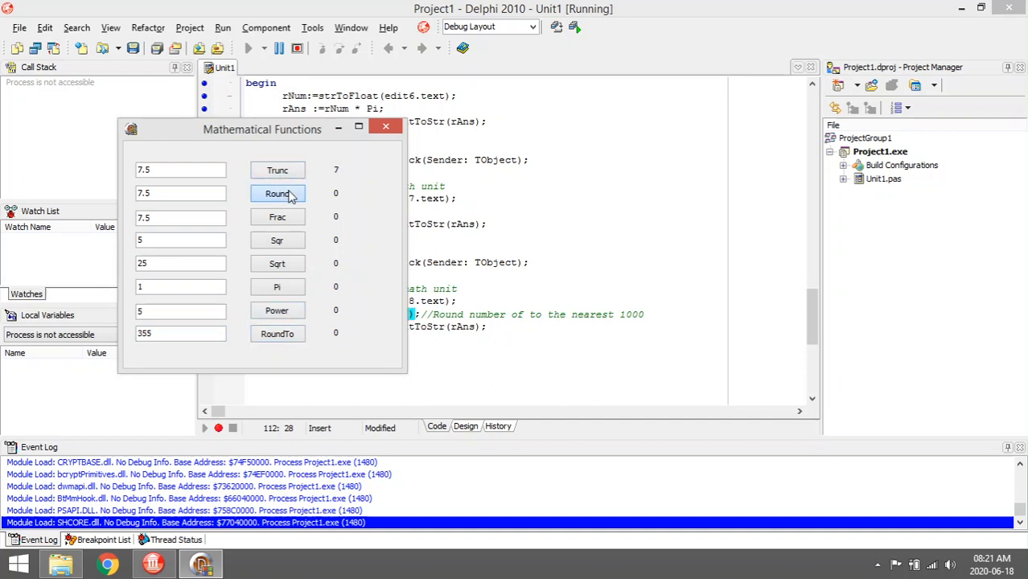
Fill the remaining results — Round 8, Pi, Power 125 — and RoundTo 600 giving 1000.
left_click(276, 193)
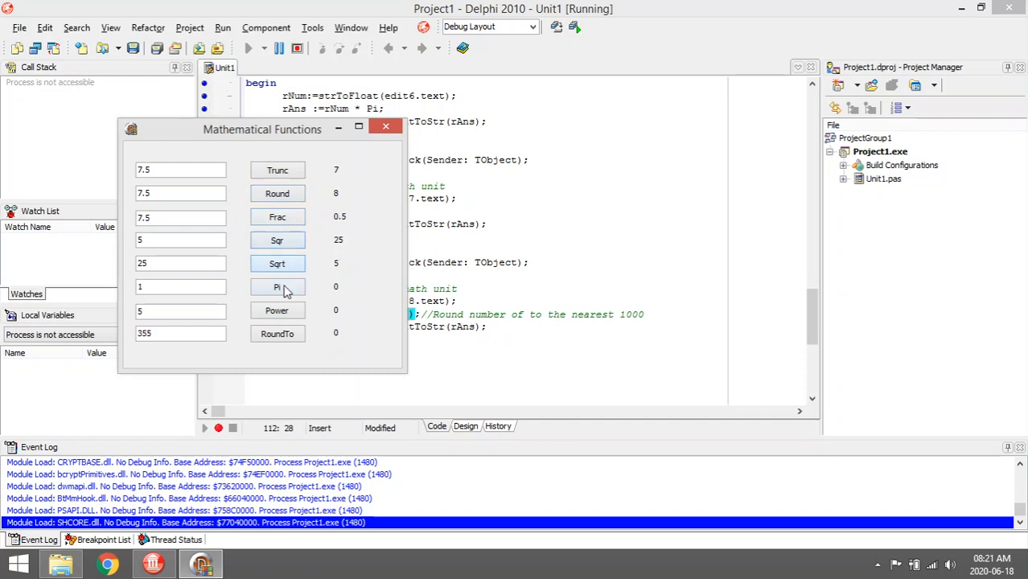
left_click(276, 287)
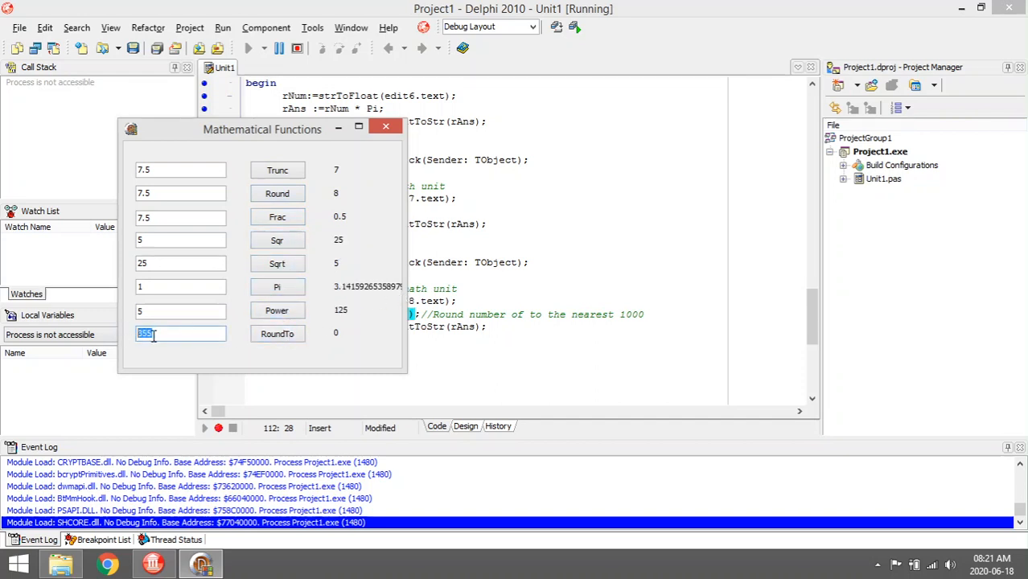
left_click(276, 333)
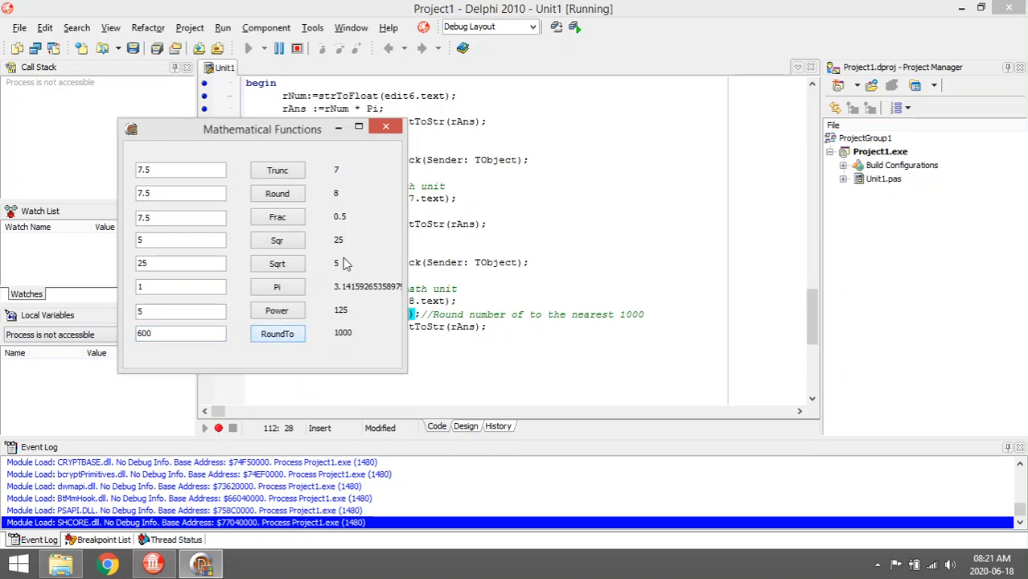